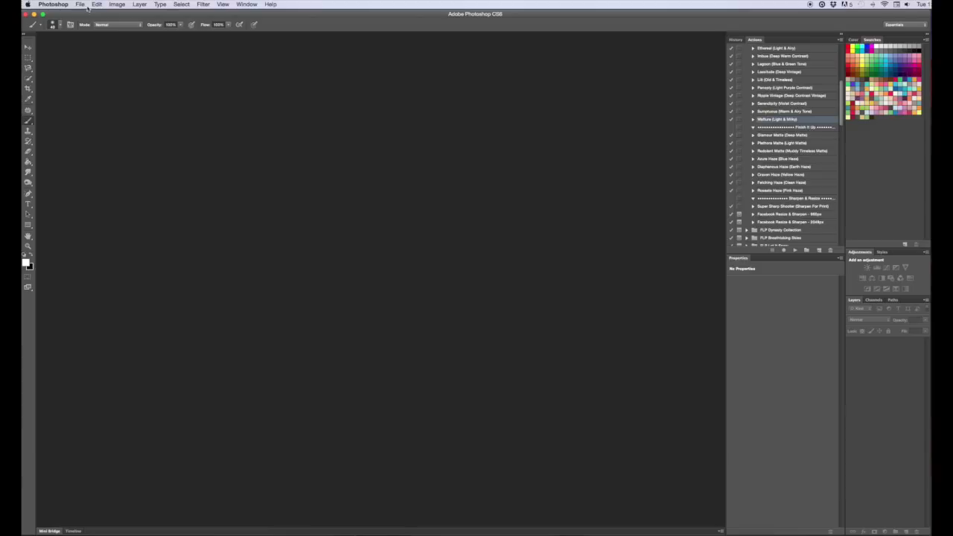
Select the dog CR2 raw file on the Desktop via File > Open.
{"action": "left_click", "coordinate": [80, 5]}
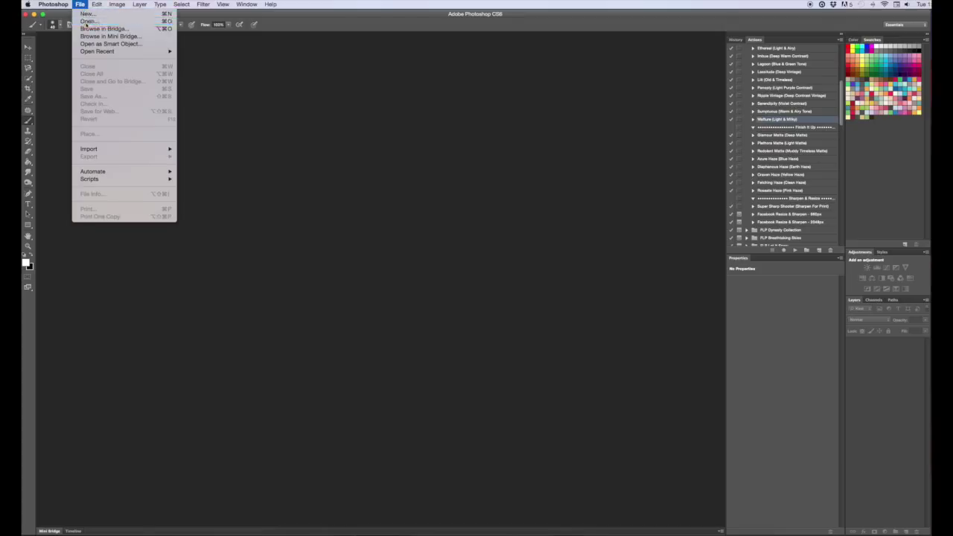
{"action": "left_click", "coordinate": [88, 21]}
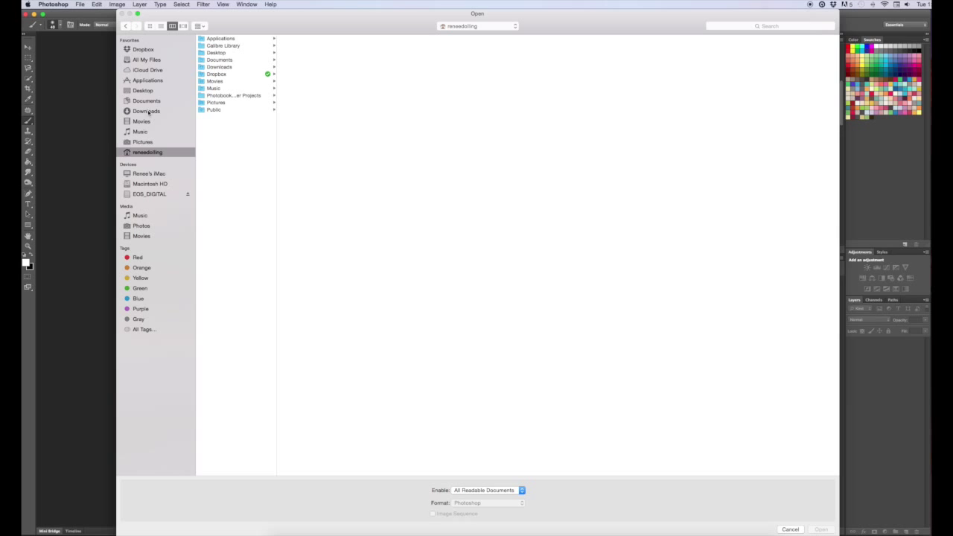
{"action": "left_click", "coordinate": [143, 91]}
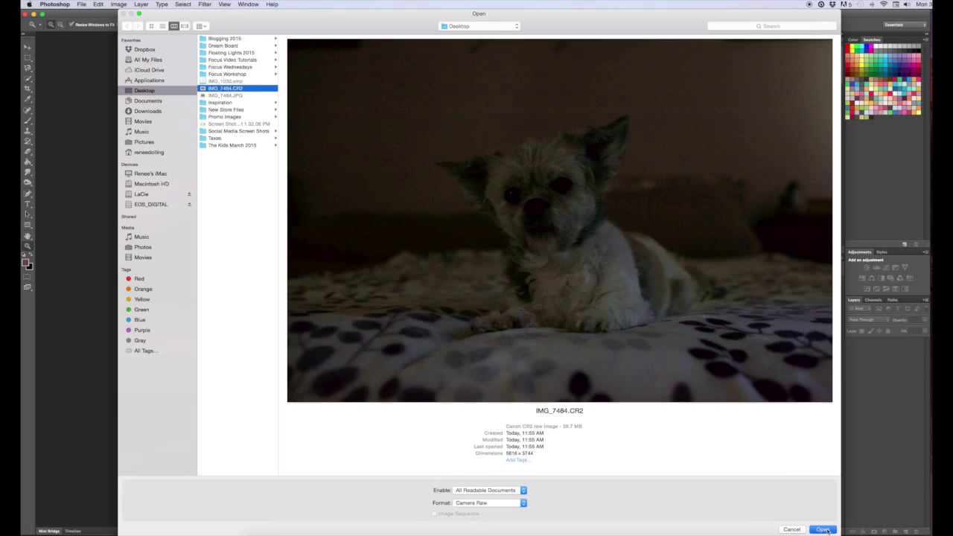
Review the raw dog photo in Camera Raw and open it as a Photoshop document.
{"action": "left_click", "coordinate": [822, 530]}
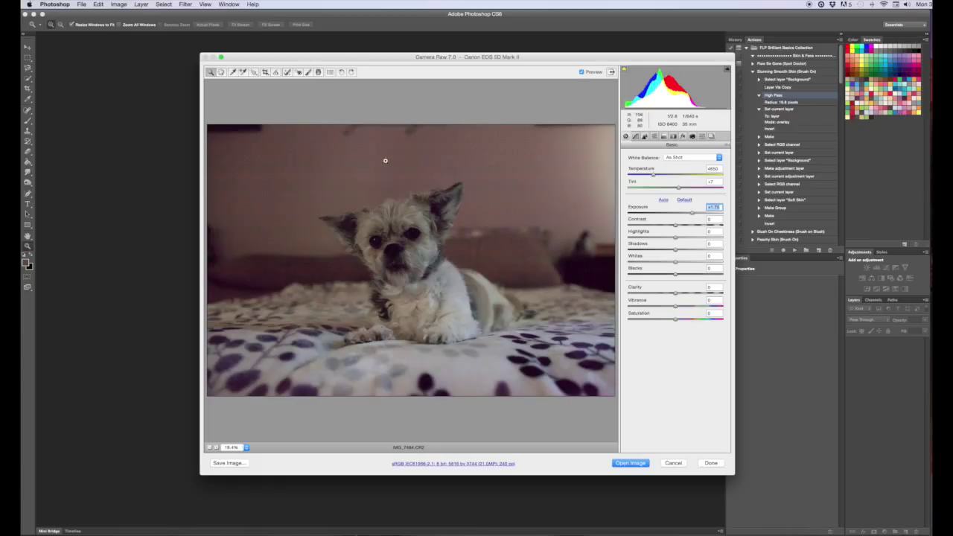
{"action": "mouse_move", "coordinate": [521, 249]}
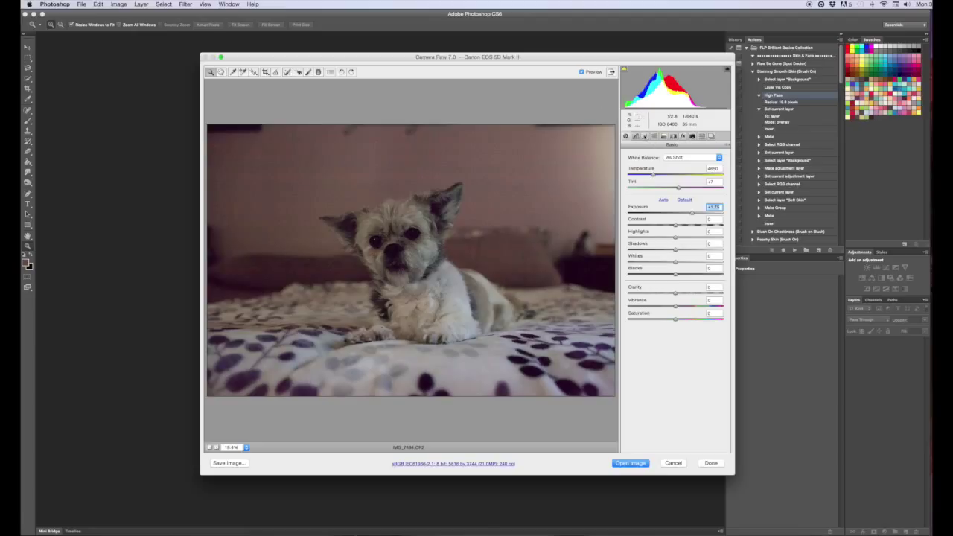
{"action": "left_click", "coordinate": [634, 137]}
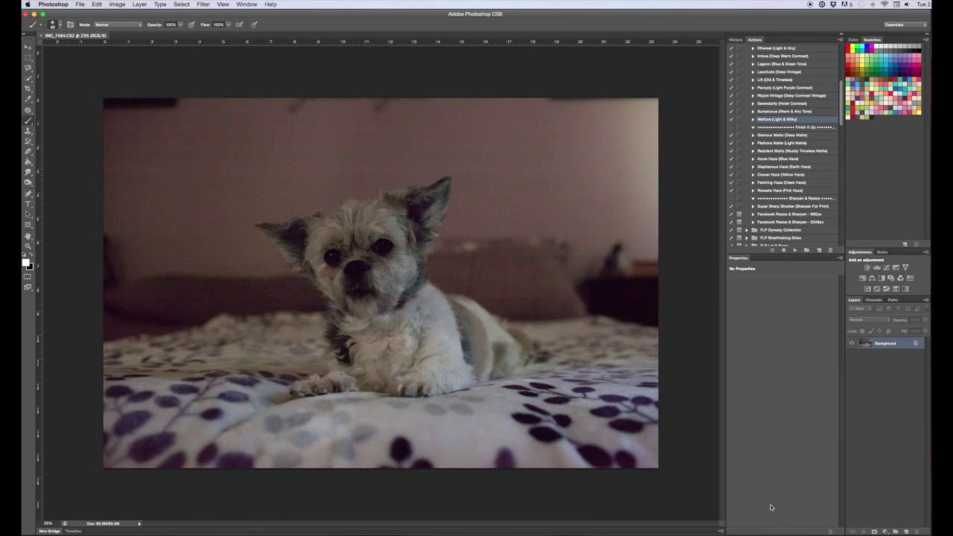
{"action": "mouse_move", "coordinate": [849, 402]}
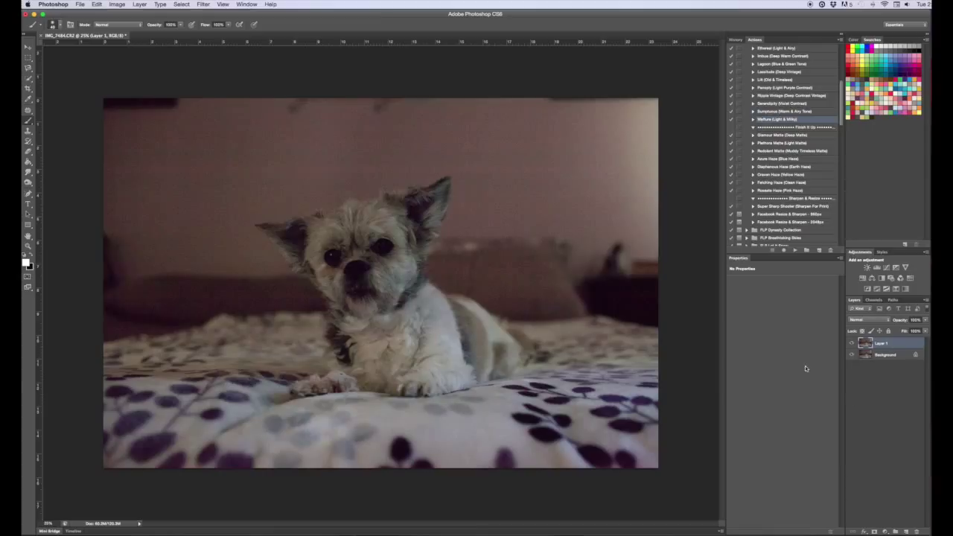
Duplicate the Background layer into Layer 1.
{"action": "double_click", "coordinate": [881, 343]}
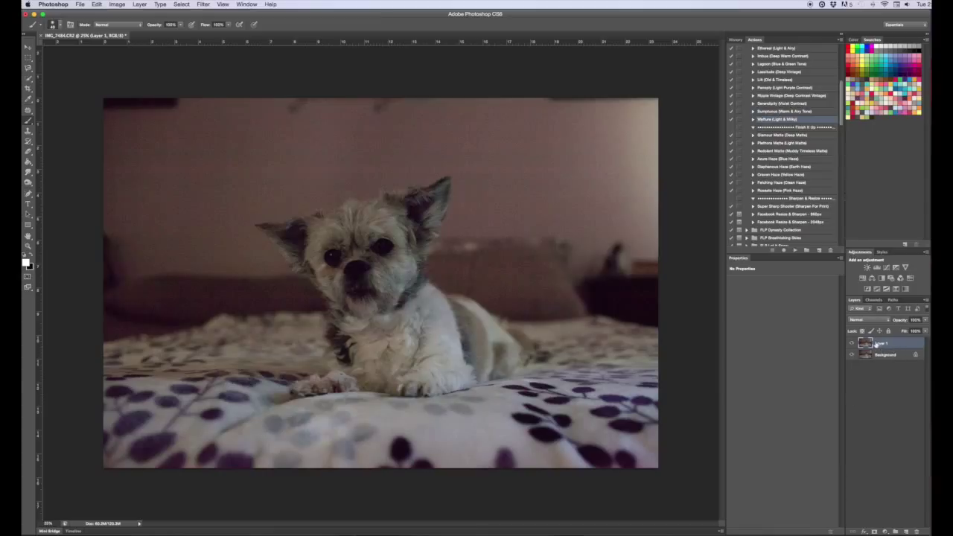
Apply Dust & Scratches with a large Radius to Layer 1, softening the grainy background.
{"action": "left_click", "coordinate": [202, 5]}
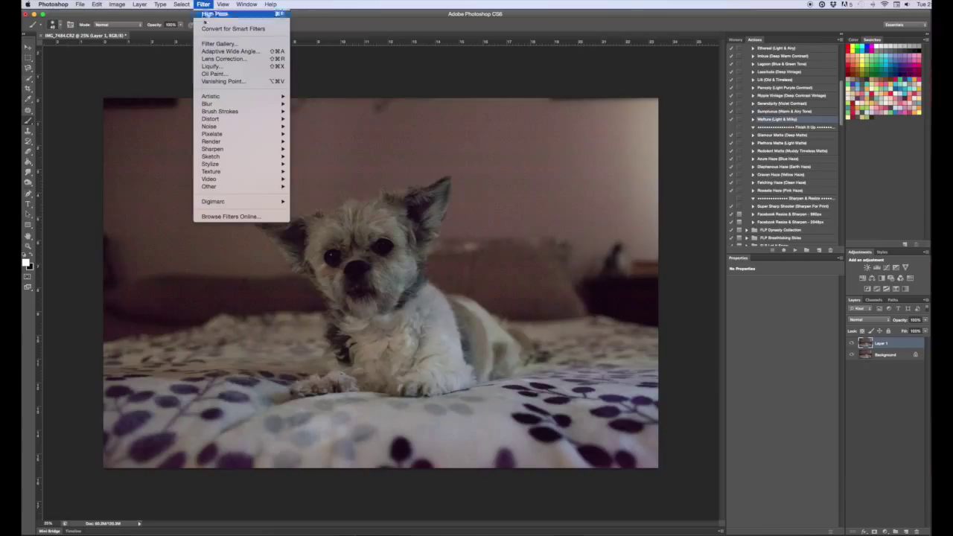
{"action": "mouse_move", "coordinate": [212, 125]}
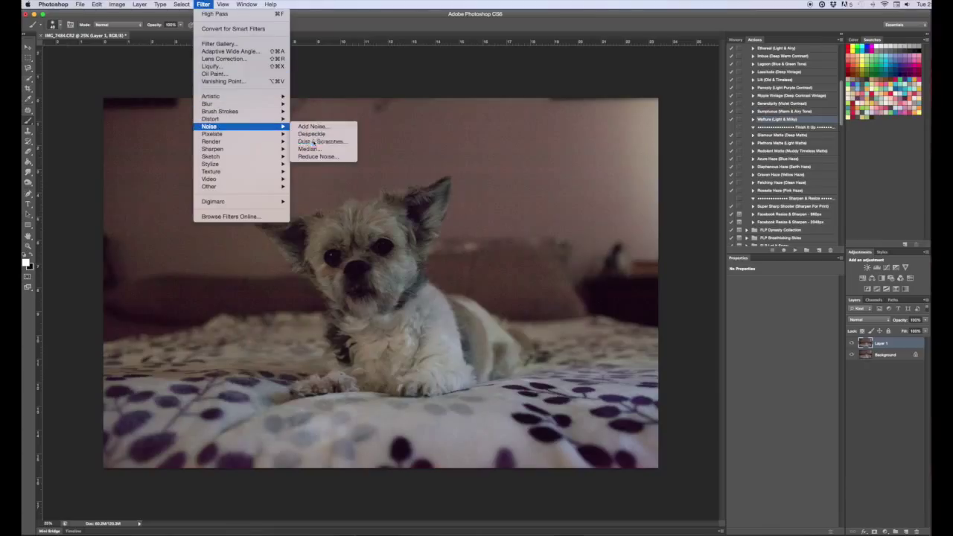
{"action": "left_click", "coordinate": [322, 142]}
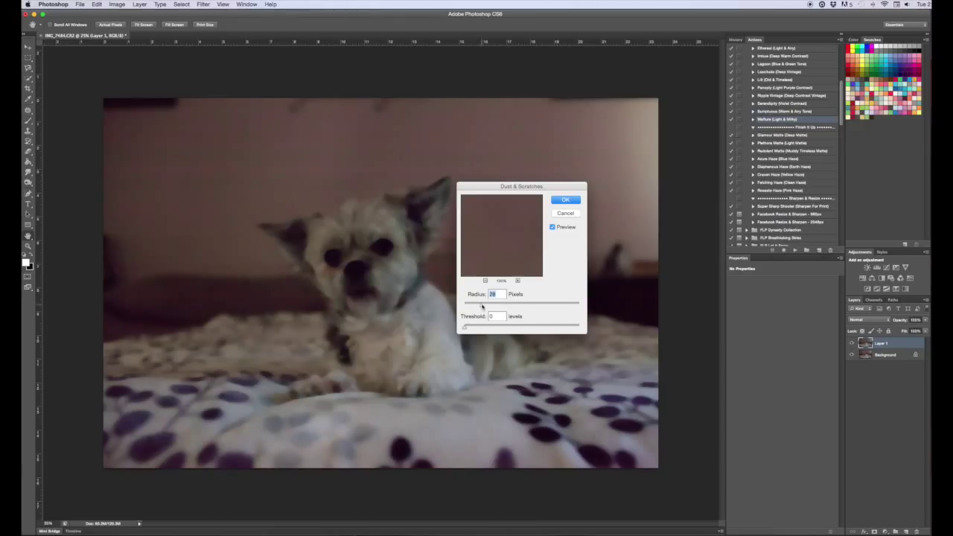
{"action": "left_click", "coordinate": [566, 199]}
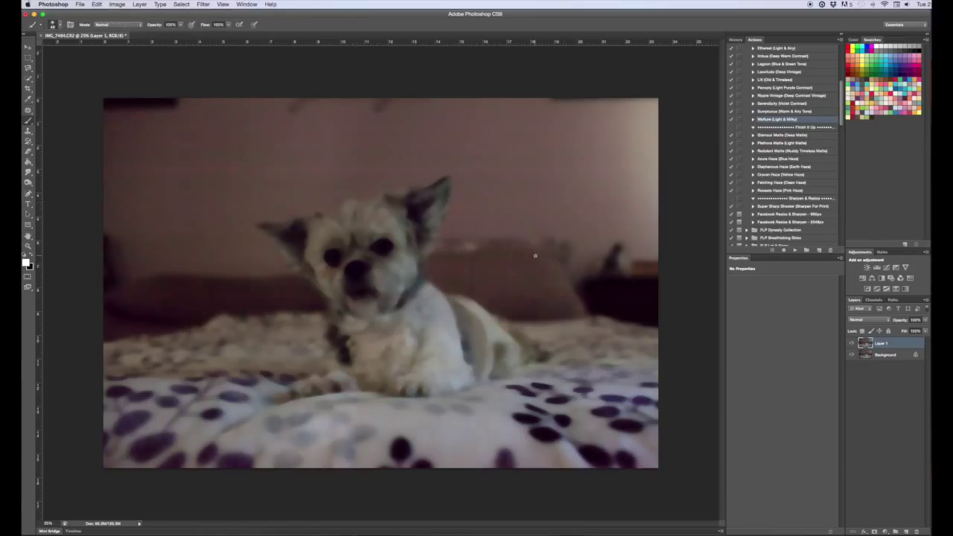
{"action": "mouse_move", "coordinate": [707, 319]}
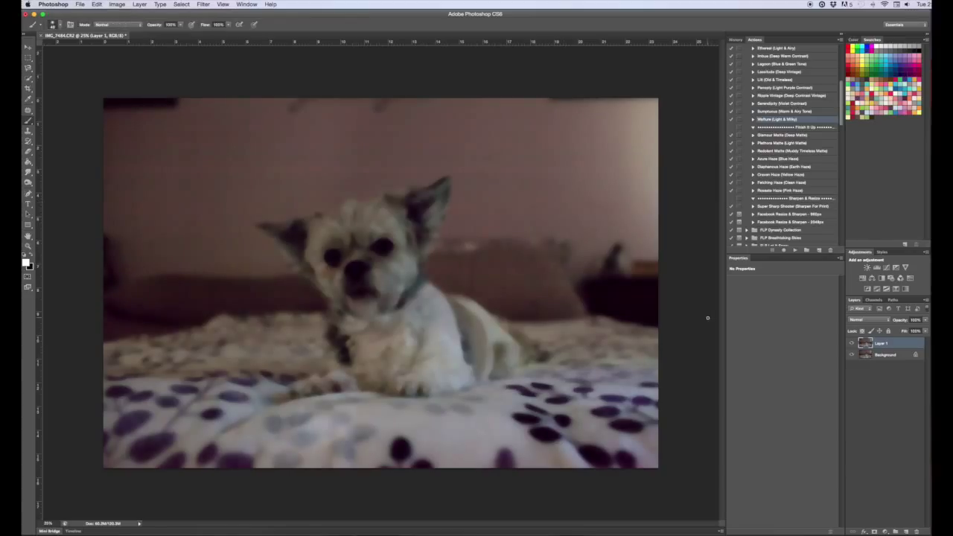
{"action": "mouse_move", "coordinate": [575, 301]}
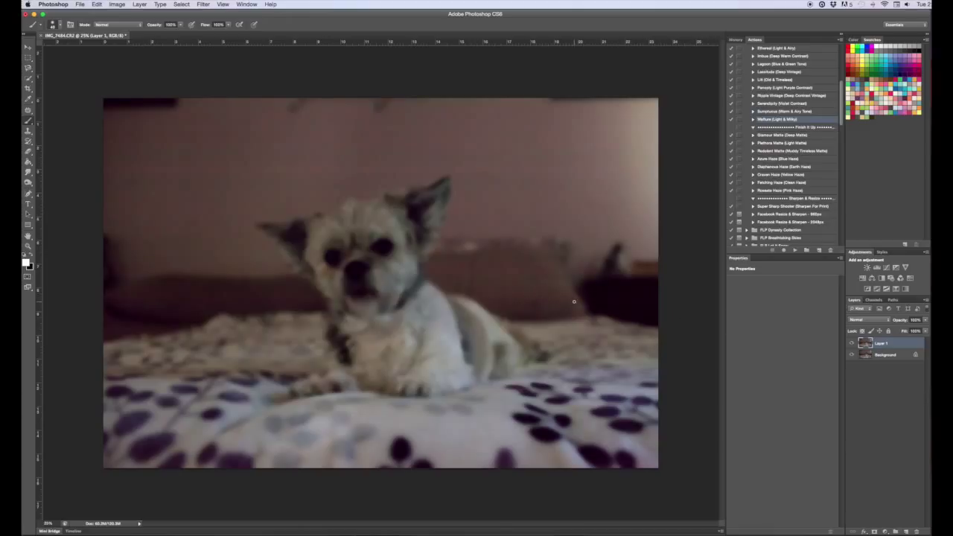
{"action": "mouse_move", "coordinate": [320, 256]}
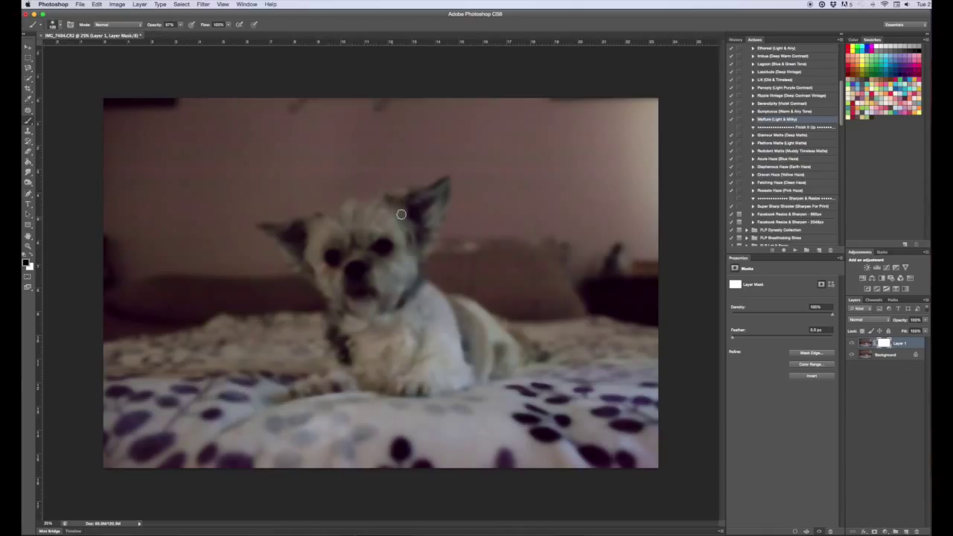
{"action": "mouse_move", "coordinate": [405, 289]}
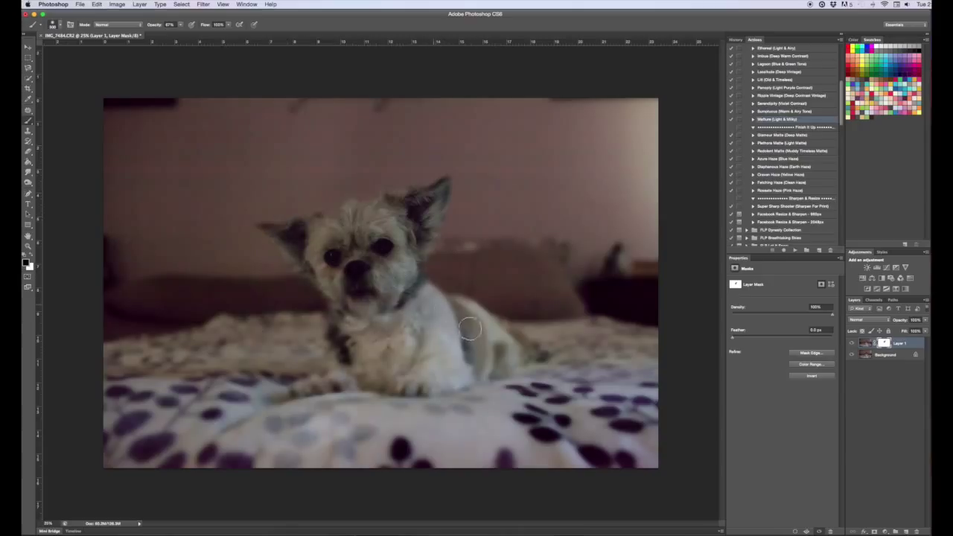
Paint black on Layer 1's mask over the dog's chest and body to restore its sharpness.
{"action": "left_click_drag", "start_coordinate": [469, 328], "coordinate": [484, 371]}
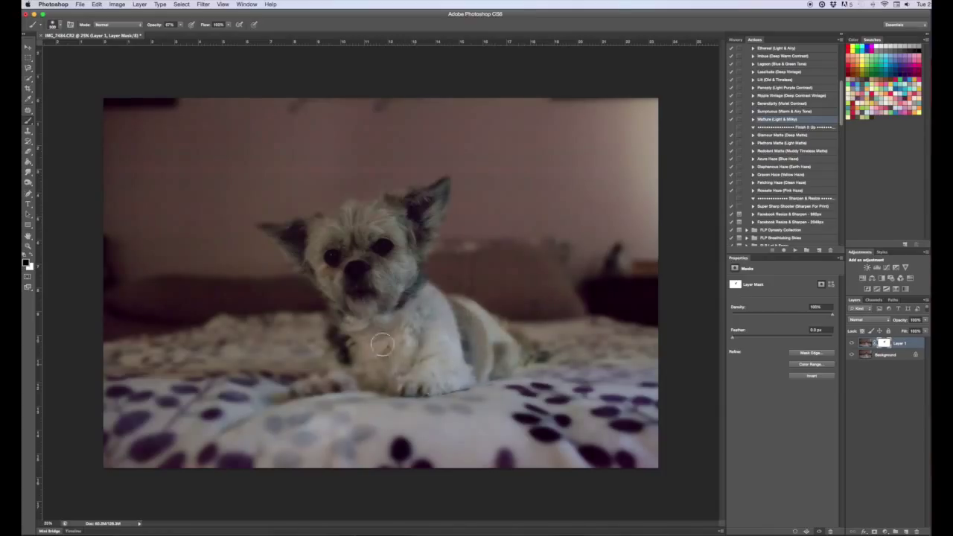
{"action": "left_click_drag", "start_coordinate": [381, 345], "coordinate": [357, 268]}
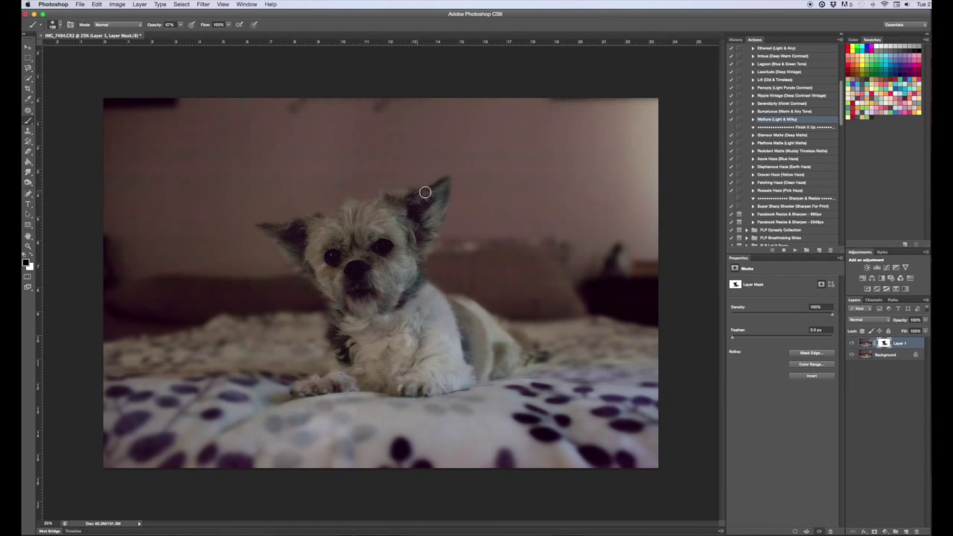
{"action": "mouse_move", "coordinate": [107, 402]}
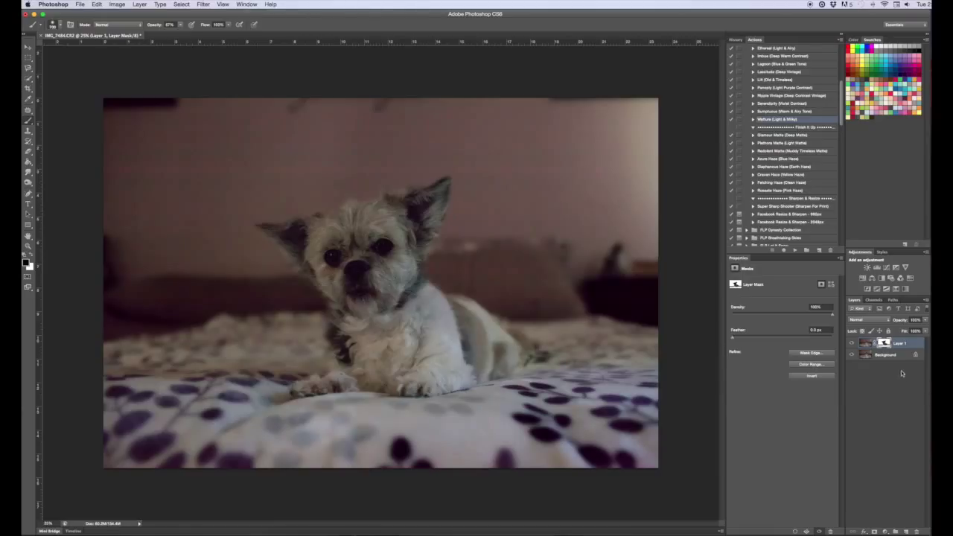
{"action": "mouse_move", "coordinate": [903, 372]}
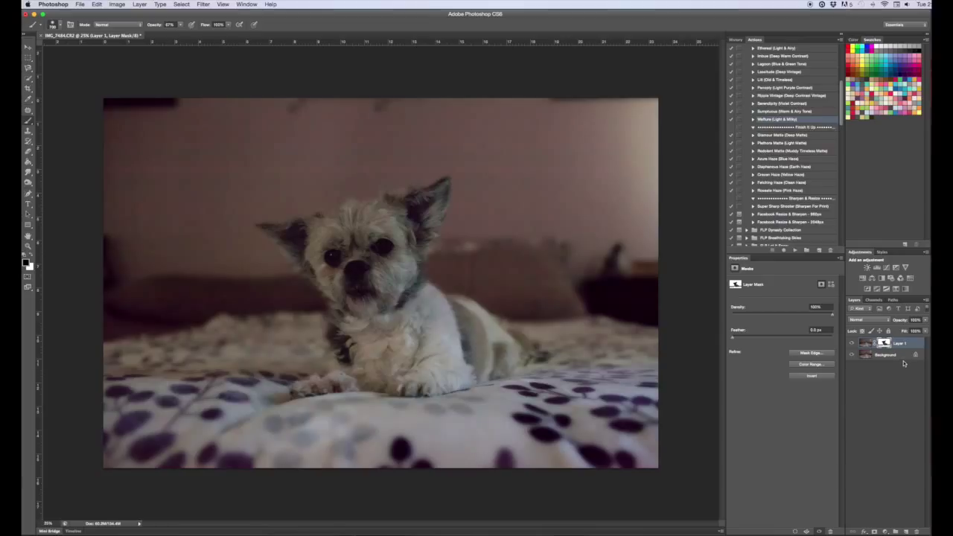
{"action": "mouse_move", "coordinate": [903, 364]}
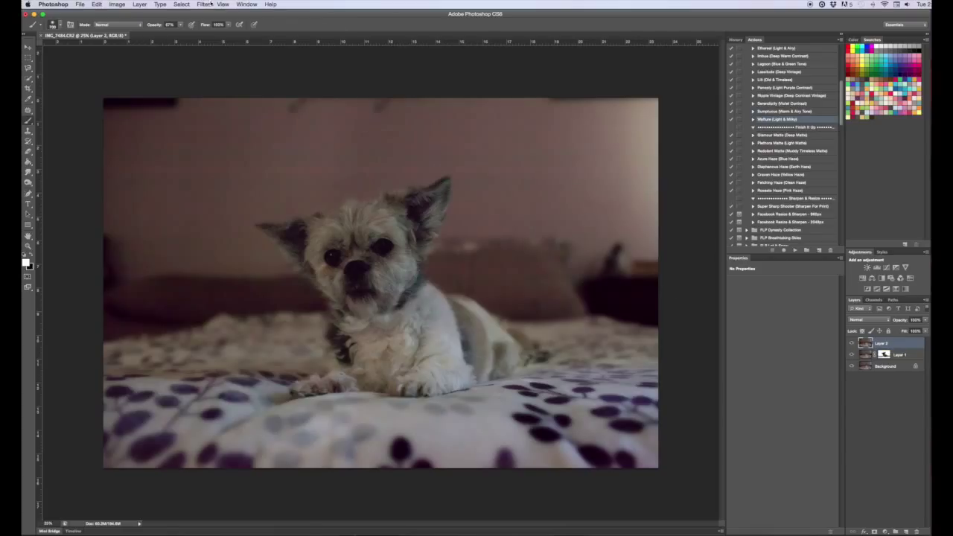
Apply Reduce Noise to the top layer, tuning Preserve Details while checking the dog's fur.
{"action": "left_click", "coordinate": [203, 4]}
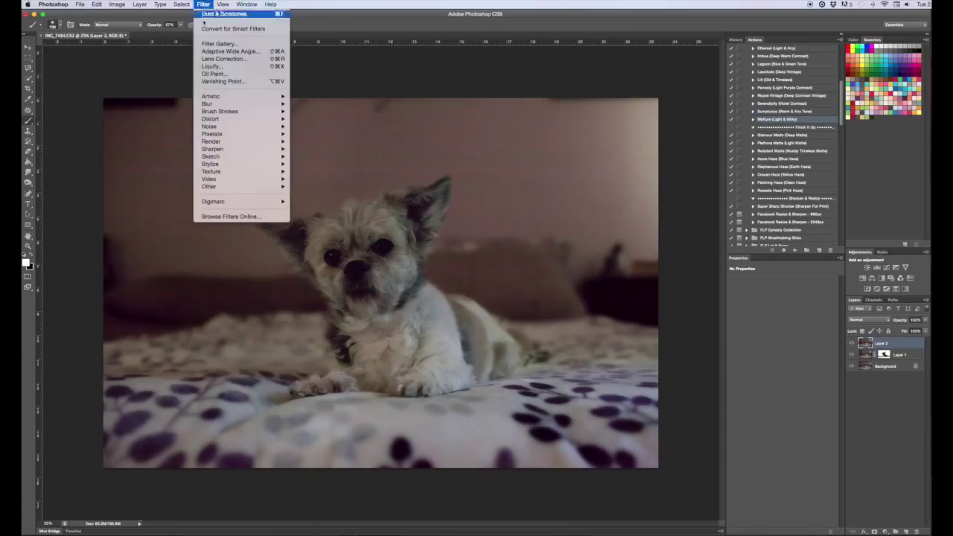
{"action": "mouse_move", "coordinate": [210, 125]}
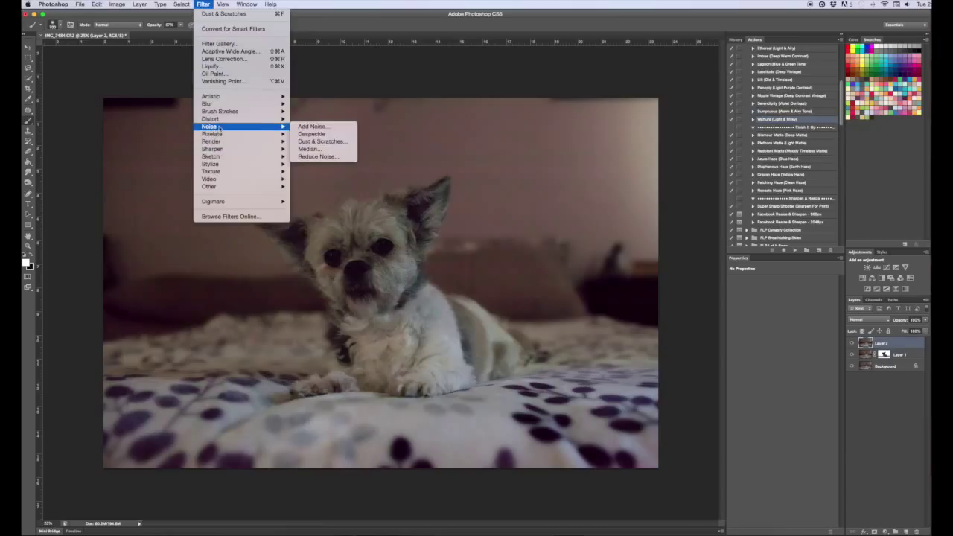
{"action": "mouse_move", "coordinate": [319, 156]}
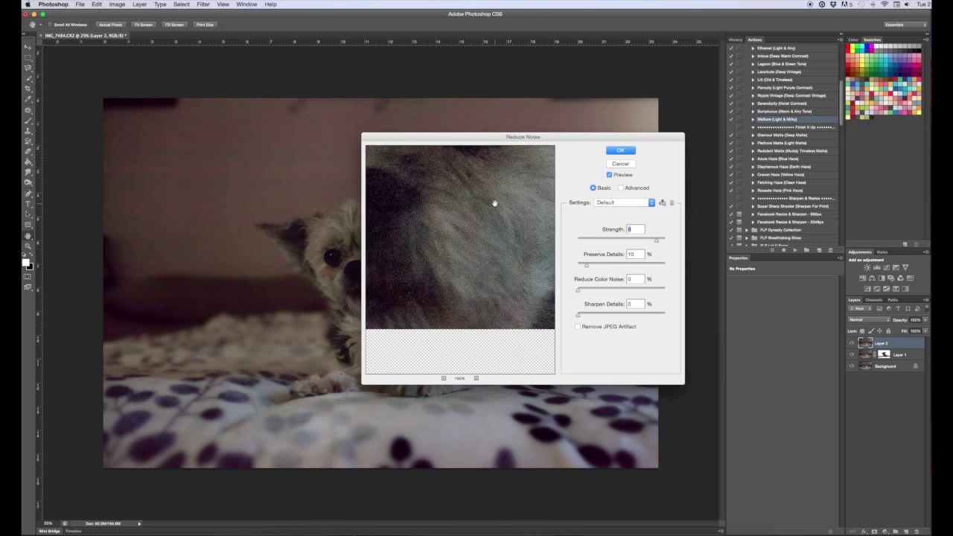
{"action": "left_click_drag", "start_coordinate": [494, 203], "coordinate": [524, 274]}
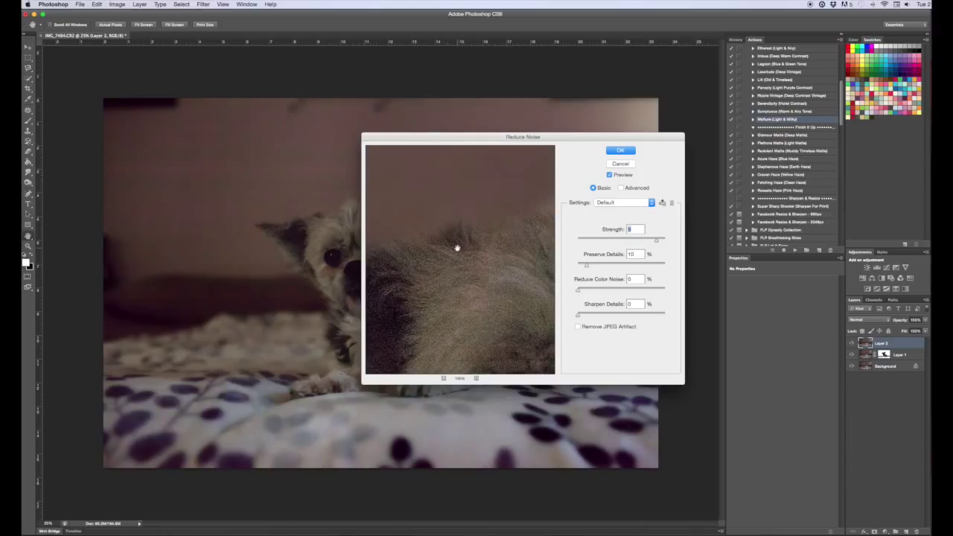
{"action": "mouse_move", "coordinate": [459, 268]}
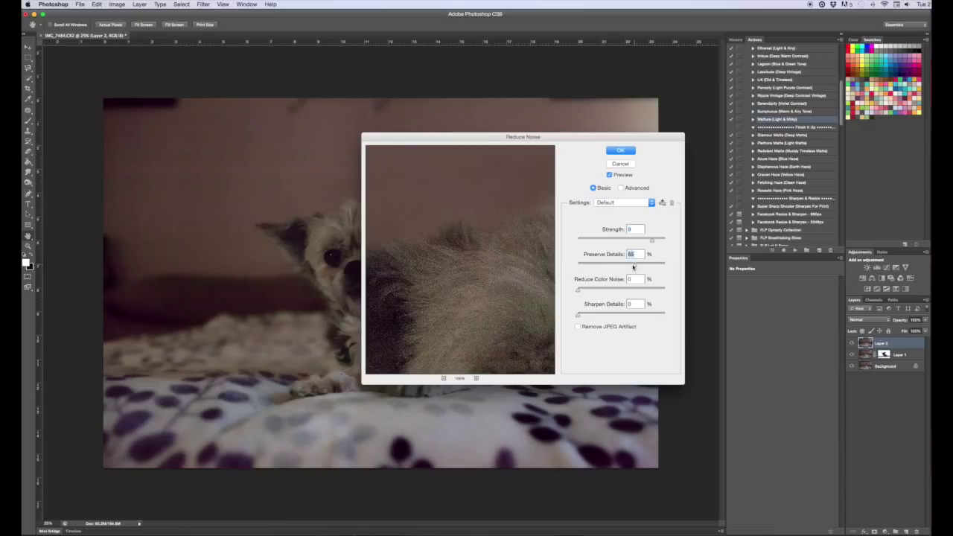
{"action": "left_click_drag", "start_coordinate": [636, 265], "coordinate": [645, 265]}
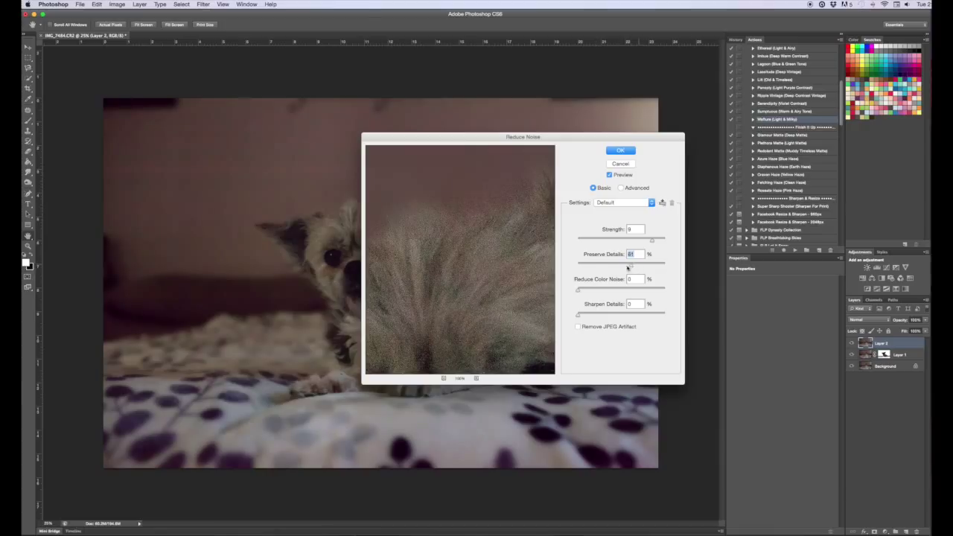
{"action": "left_click_drag", "start_coordinate": [633, 262], "coordinate": [586, 262]}
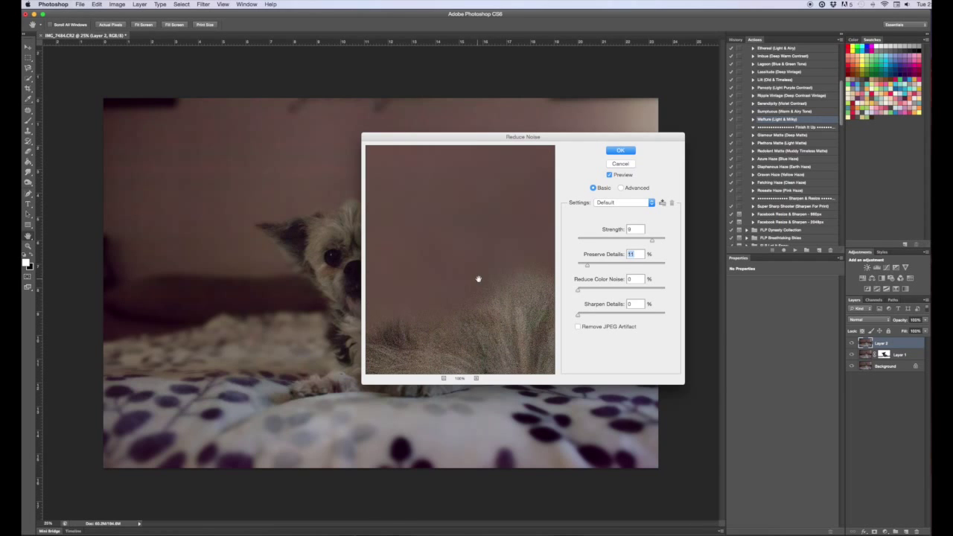
{"action": "left_click", "coordinate": [619, 150]}
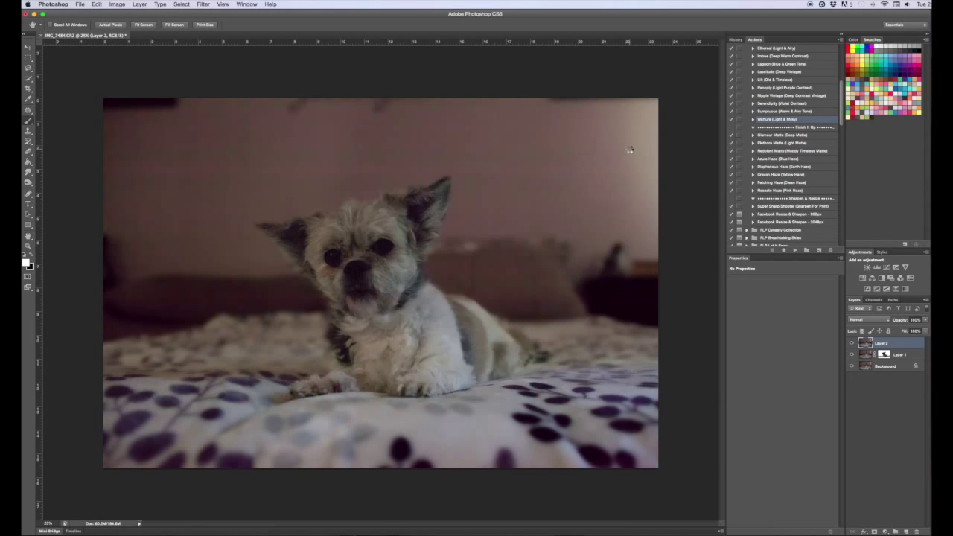